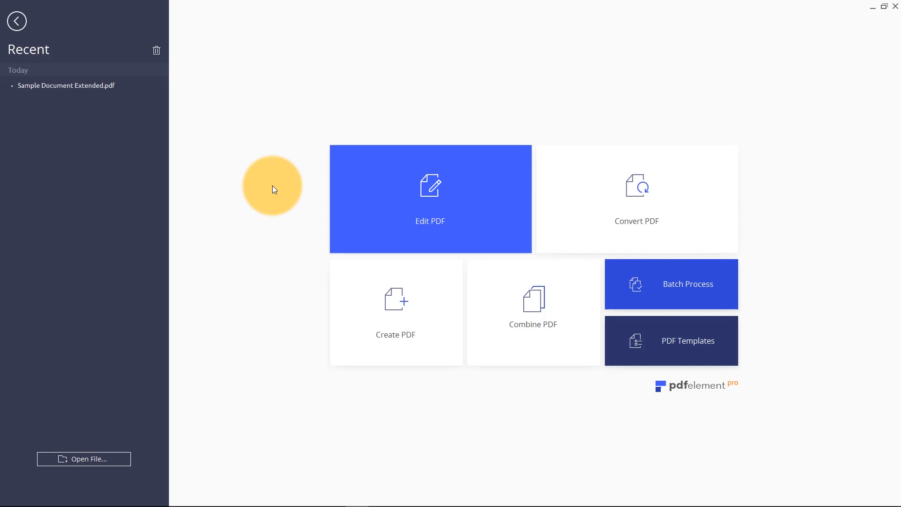
mouse_move(120, 85)
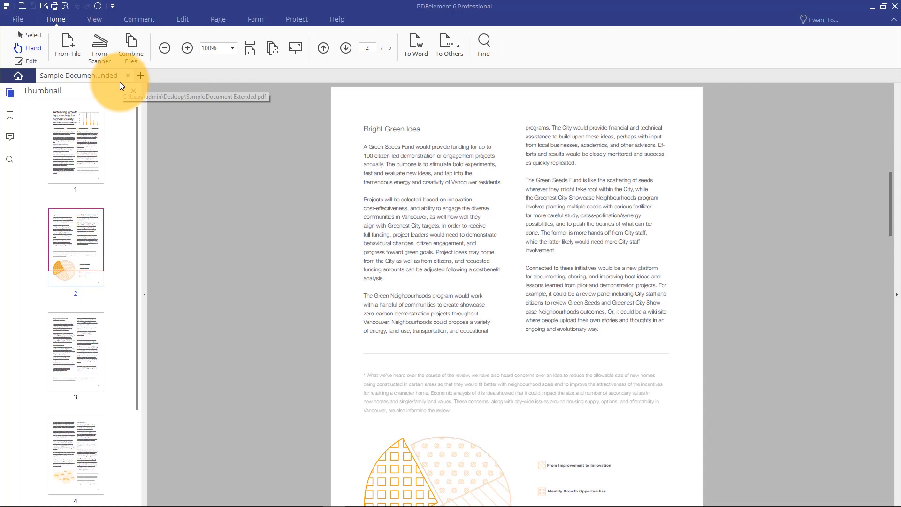
Step: Start converting the PDF to JPG images via the To Others menu's Convert to Image
left_click(450, 46)
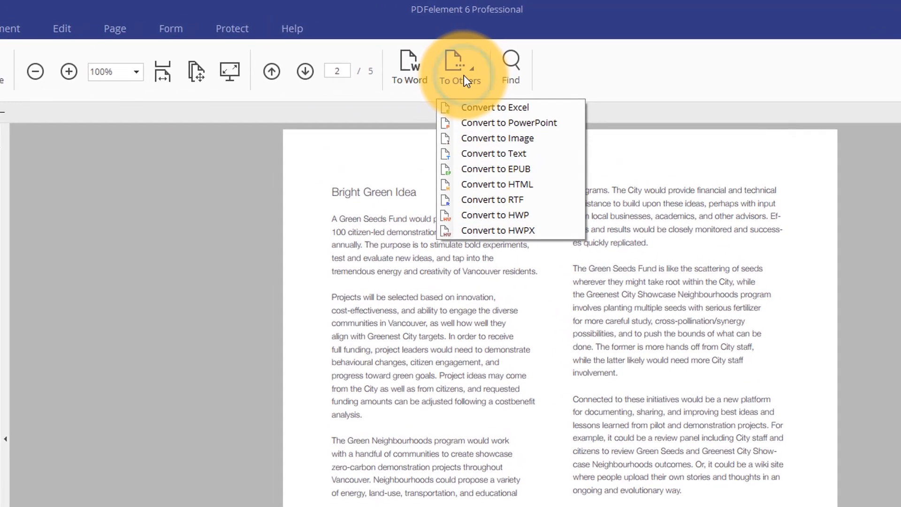
mouse_move(498, 138)
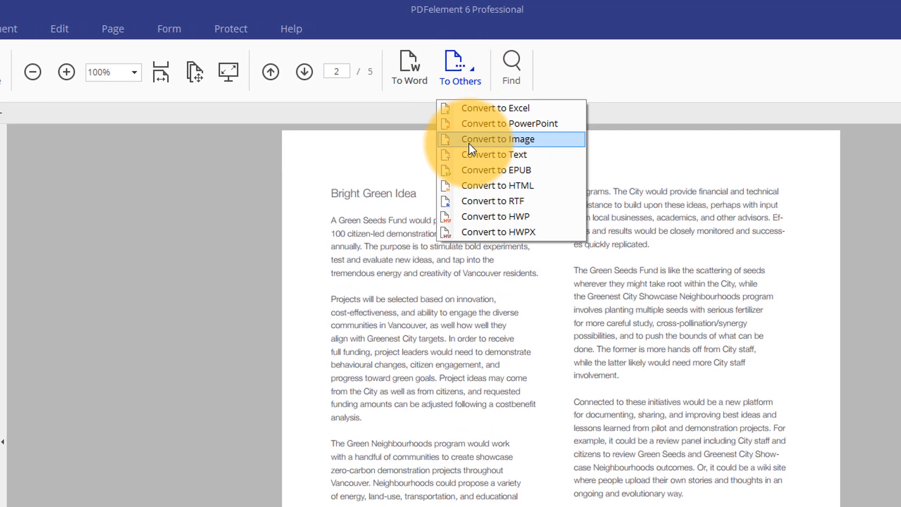
left_click(499, 138)
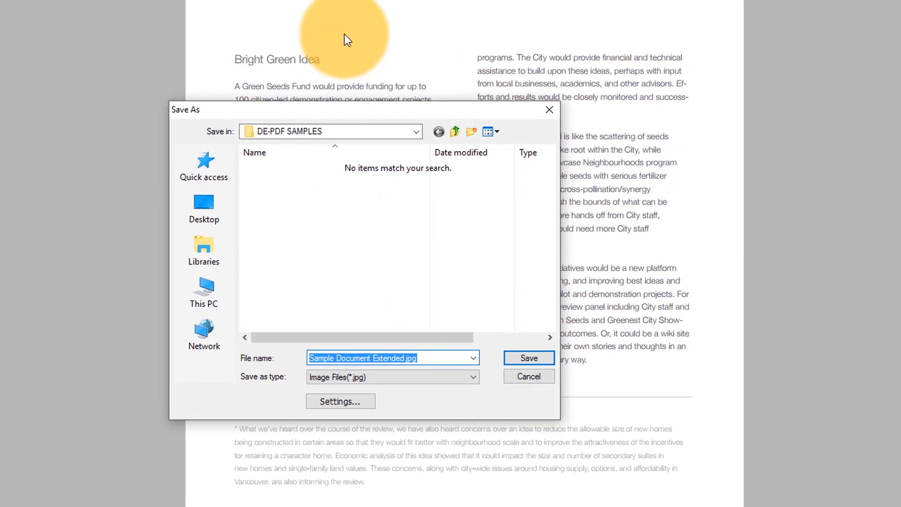
Step: Set the save location to the convert folder on the Desktop
left_click(204, 208)
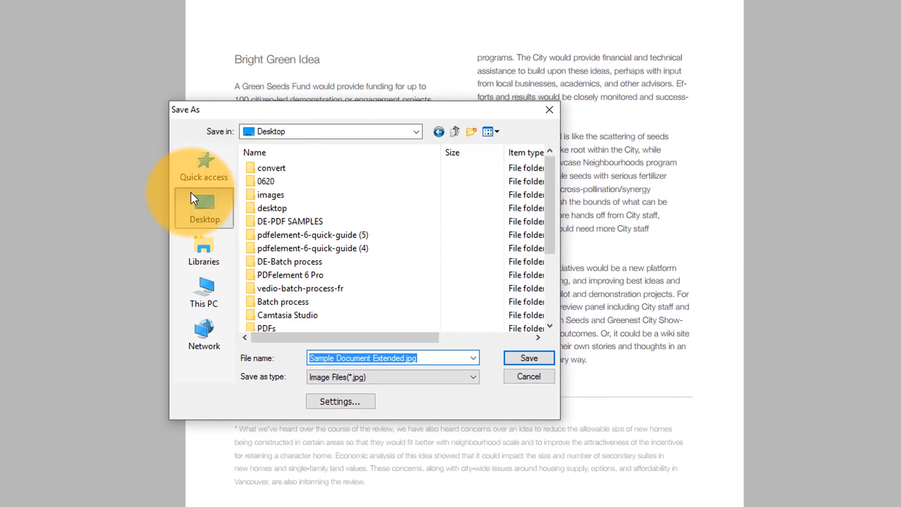
double_click(271, 167)
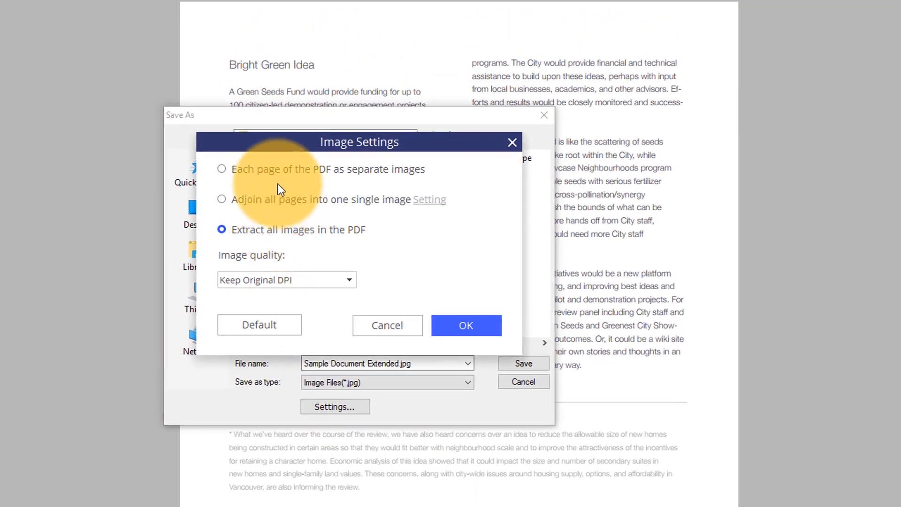
Step: Set image conversion to extract all images at 300 DPI quality and save
left_click(222, 168)
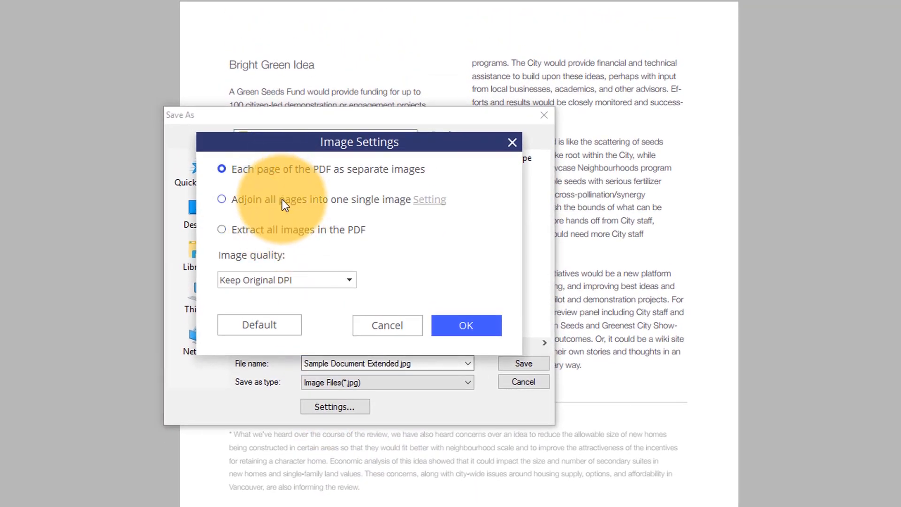
left_click(221, 230)
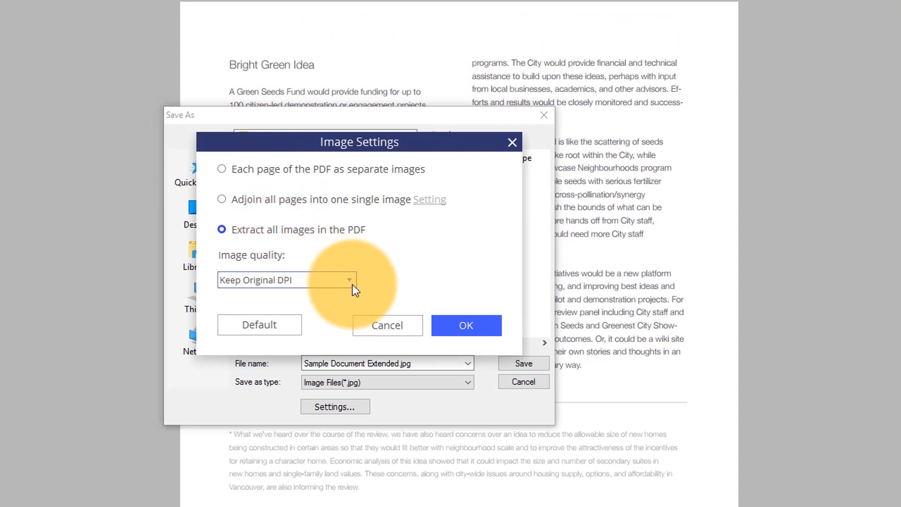
left_click(349, 280)
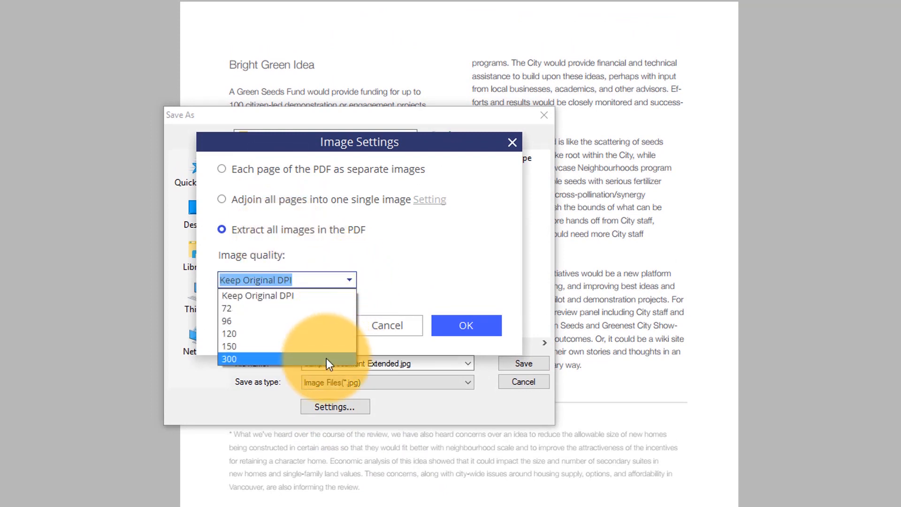
left_click(228, 358)
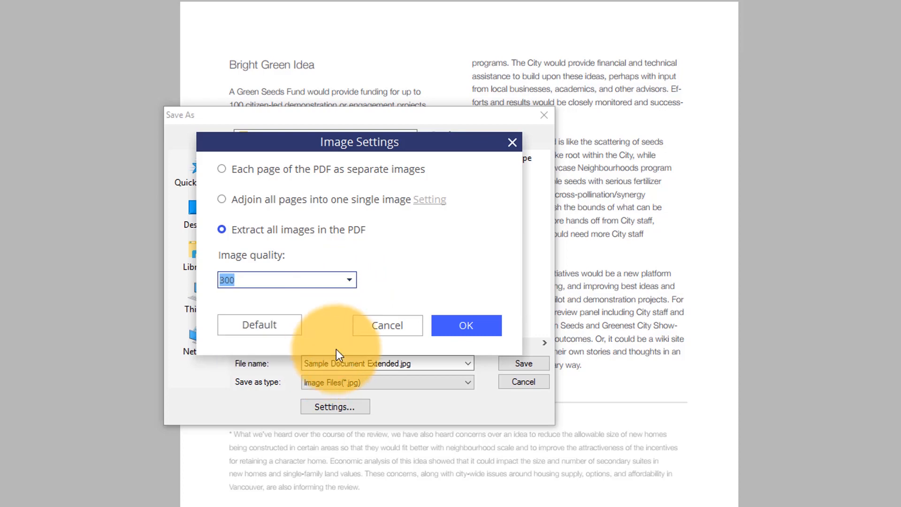
left_click(466, 325)
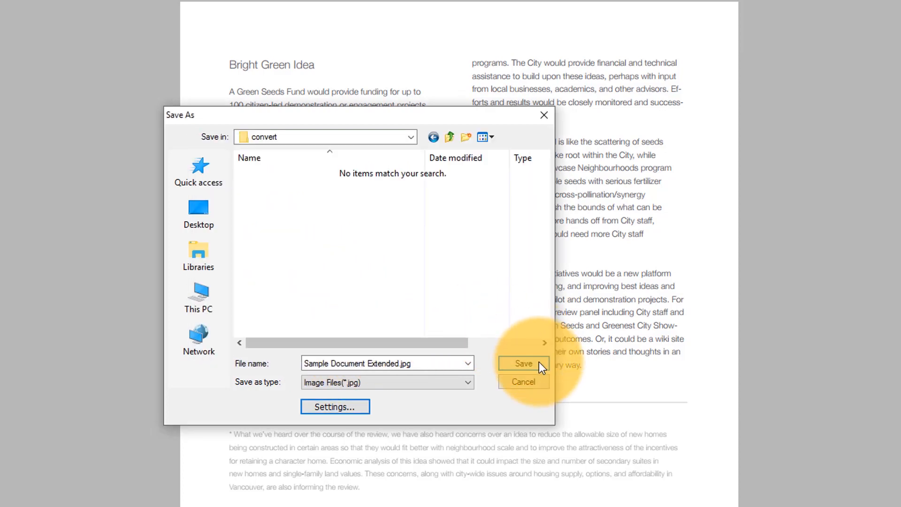
left_click(523, 364)
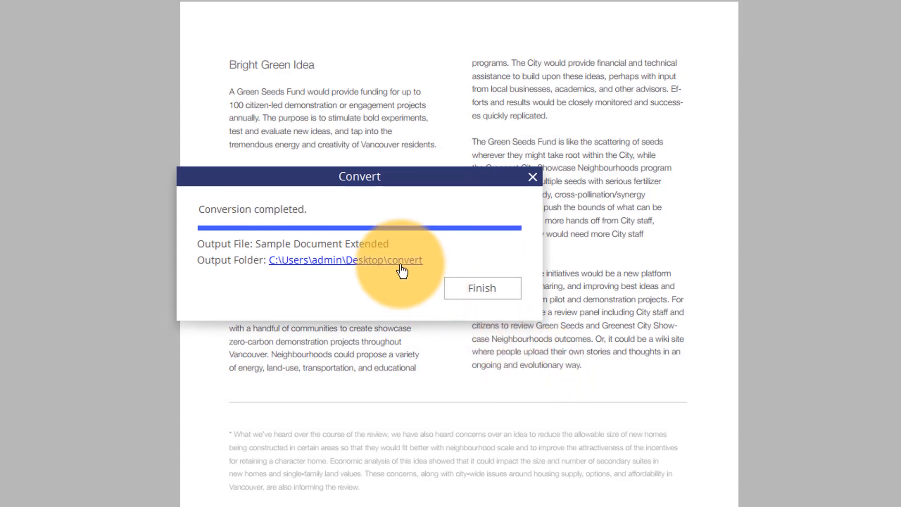
Step: Open the output folder and view the Sample Document Extended folder's nine JPG images
left_click(345, 260)
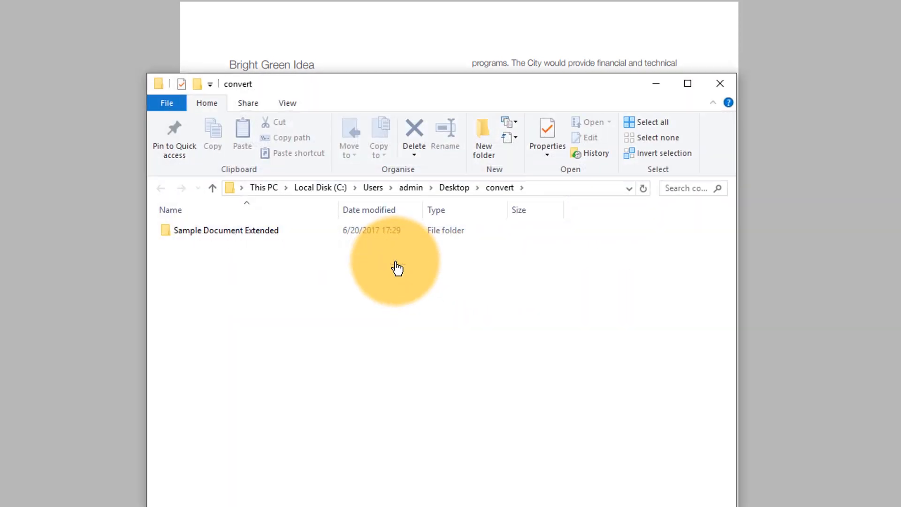
double_click(226, 230)
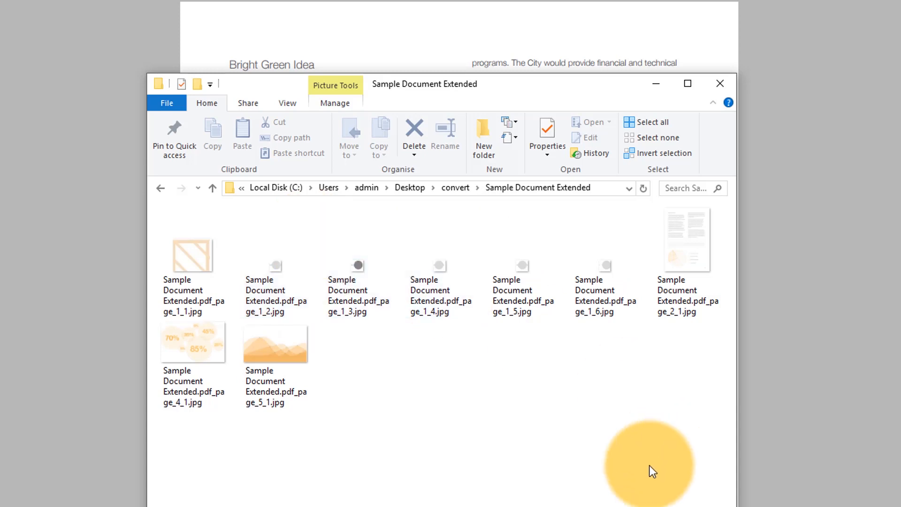